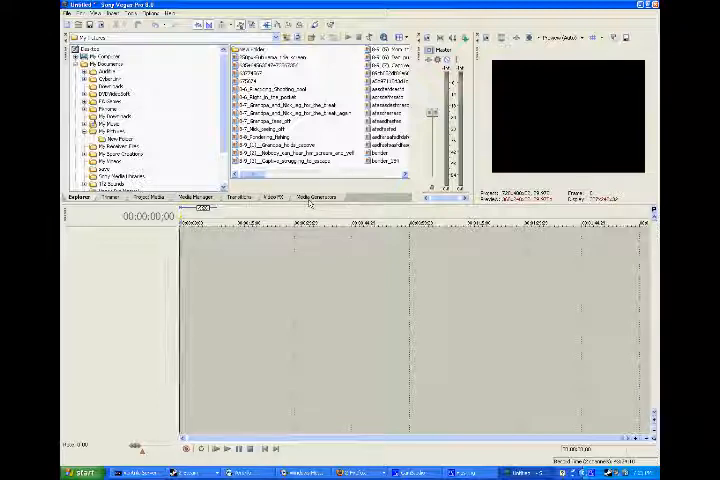
Step: Add a Sony Text media generator event to the timeline reading 'test'
click(315, 196)
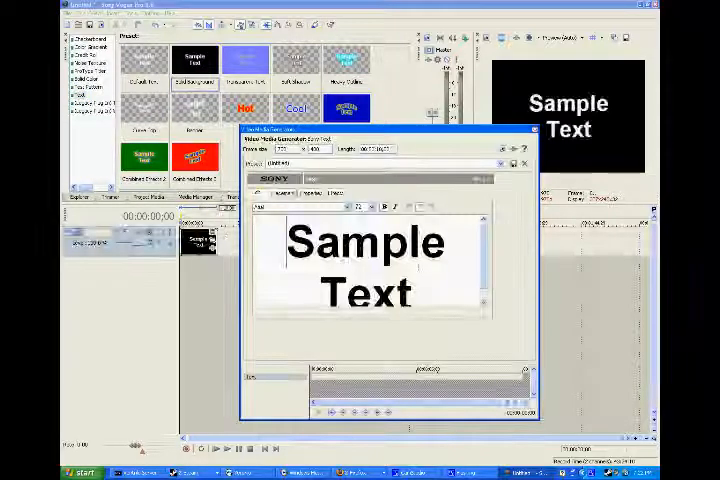
text(tes)
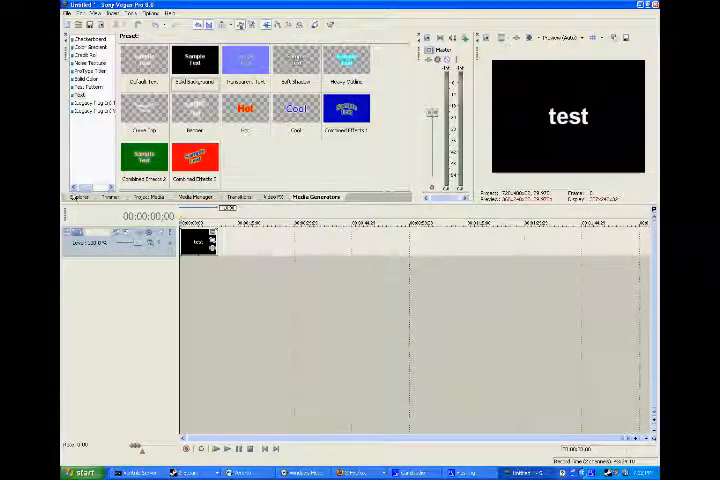
Step: From Explorer, add the newest recorded video clip with audio below the text event
click(79, 196)
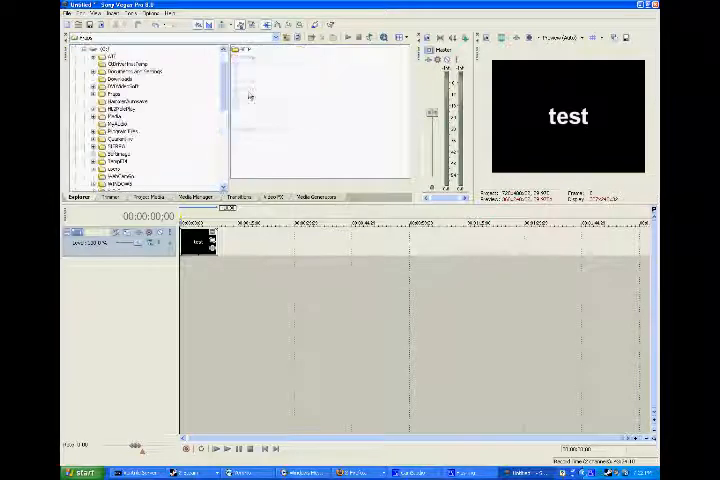
click(100, 63)
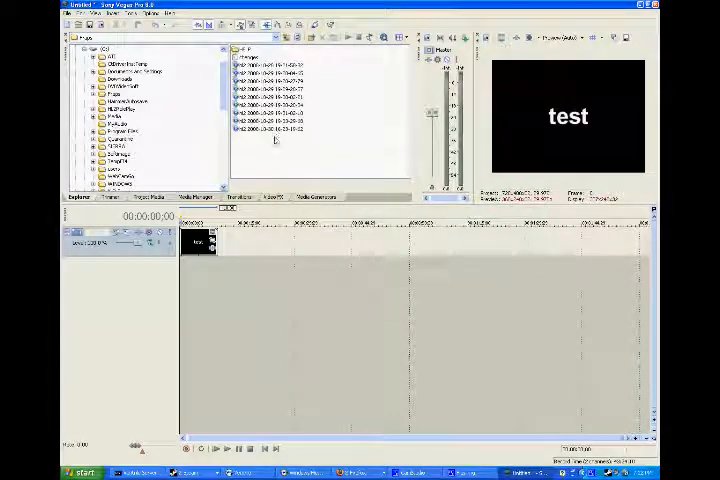
click(275, 129)
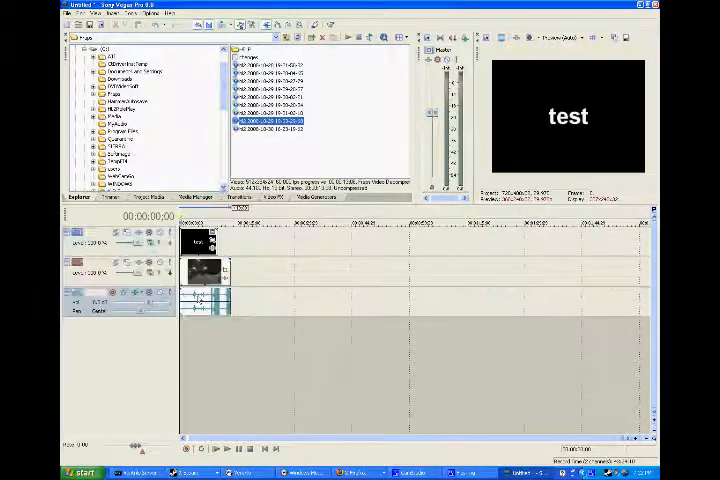
Step: In Edit Generated Media, drop the text event's background alpha to zero so it overlays the video
right_click(205, 250)
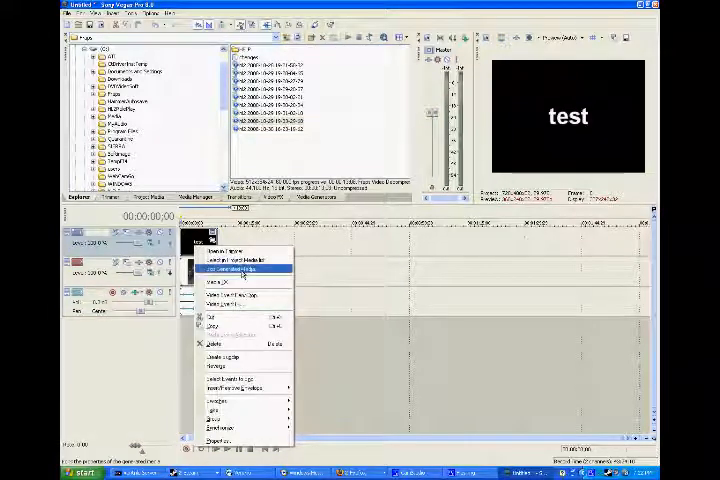
click(230, 269)
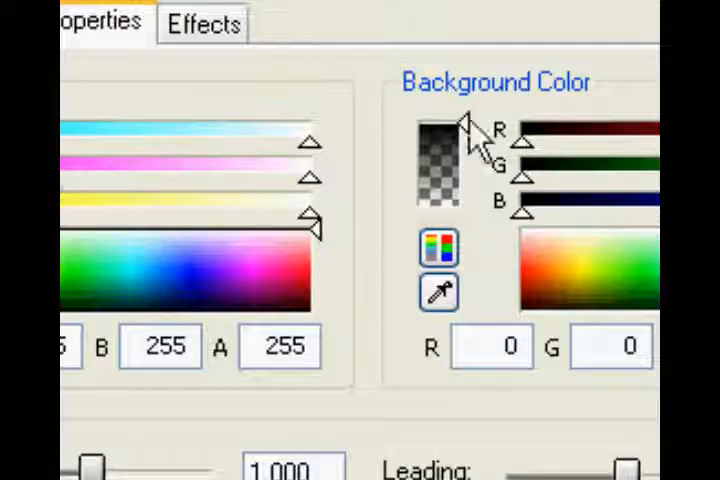
click(440, 170)
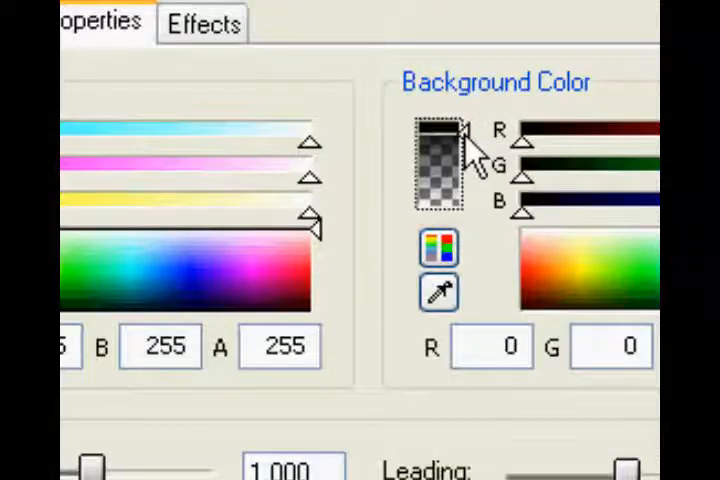
mouse_move(610, 45)
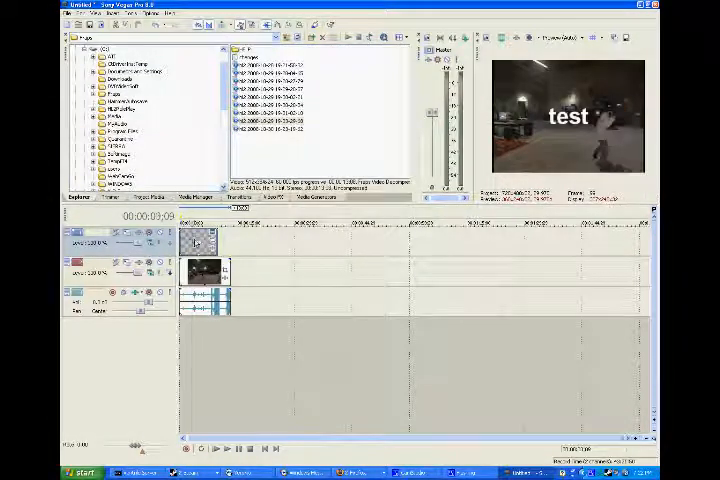
Step: Replace the title text with 'Science Squad' and view its placement in the frame
right_click(200, 245)
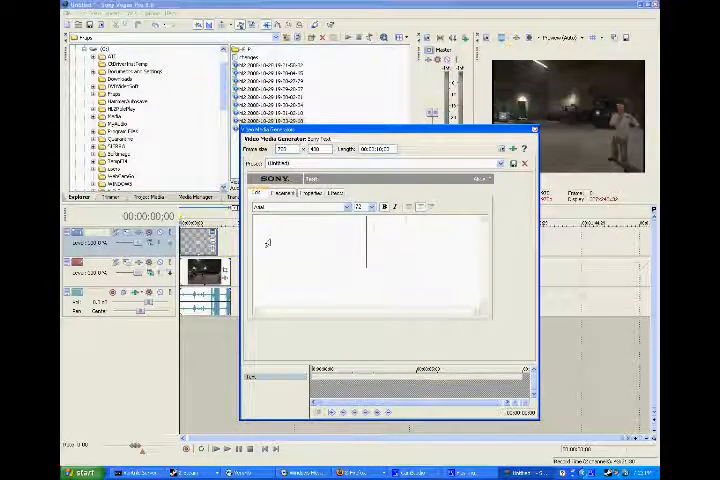
text(Science)
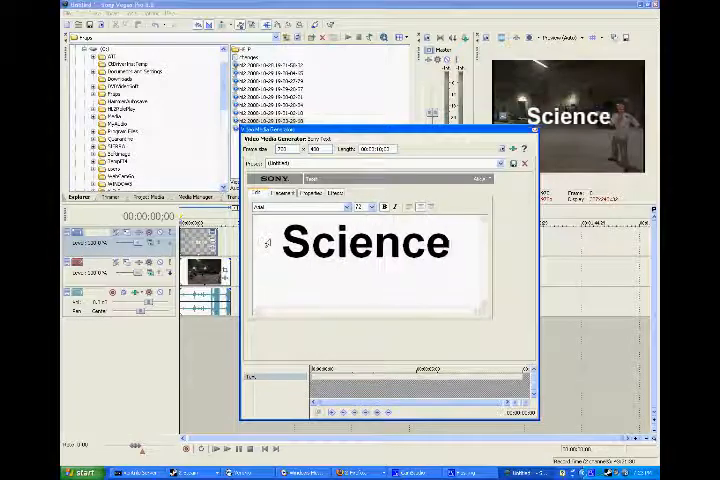
text(Squa)
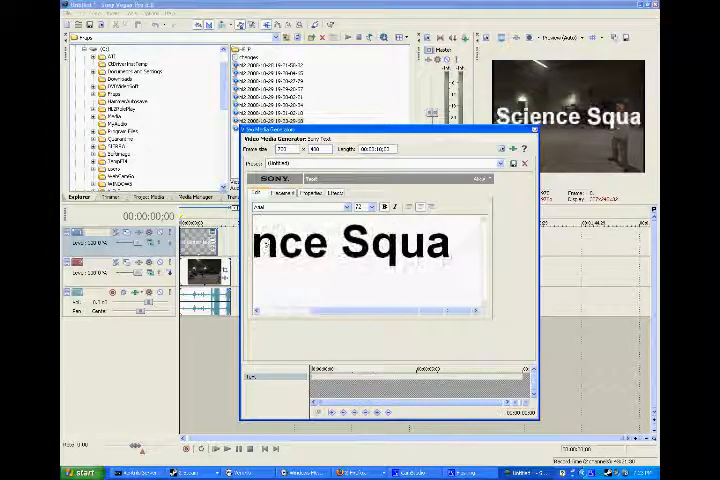
text(d)
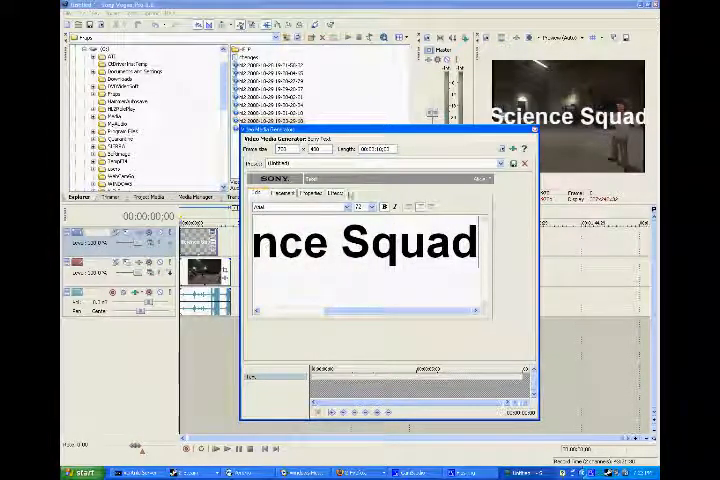
click(293, 193)
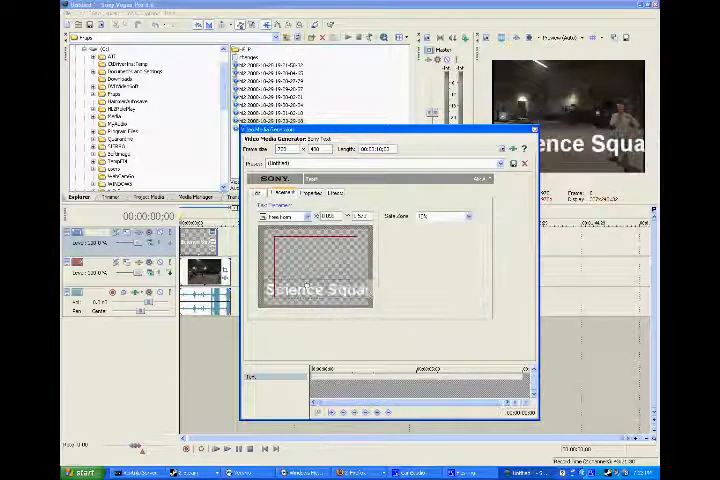